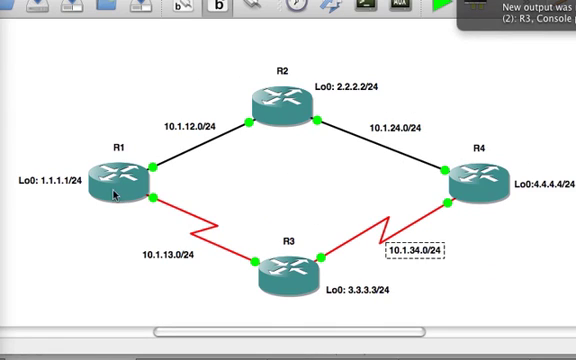
{"action": "mouse_move", "coordinate": [88, 124]}
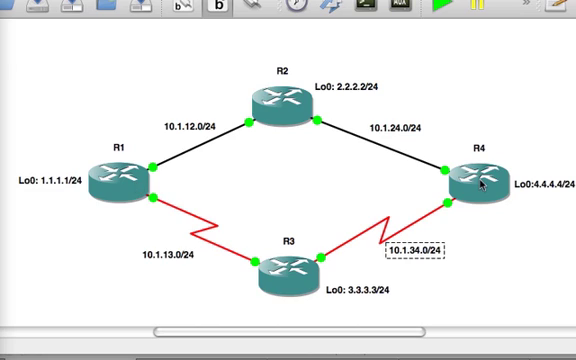
{"action": "mouse_move", "coordinate": [284, 96]}
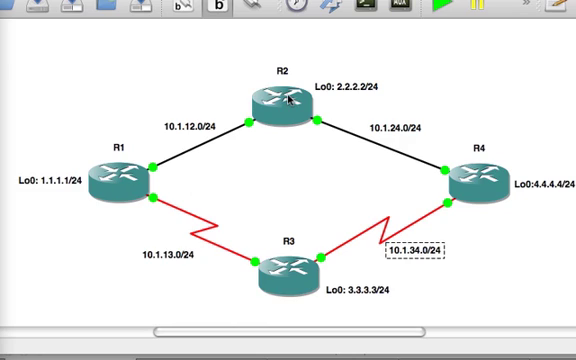
{"action": "mouse_move", "coordinate": [332, 182]}
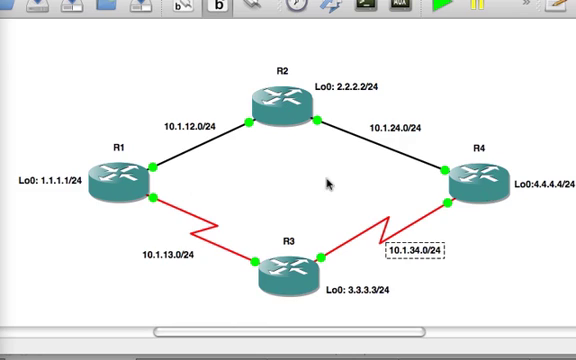
{"action": "mouse_move", "coordinate": [198, 198]}
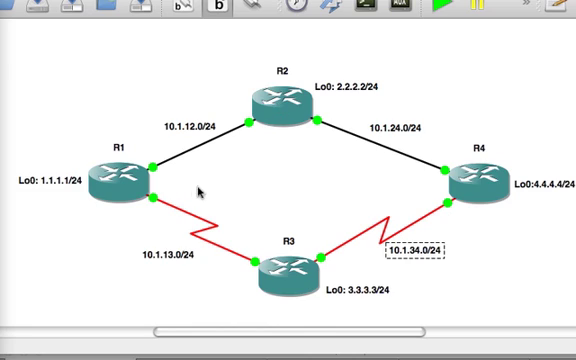
{"action": "mouse_move", "coordinate": [90, 180]}
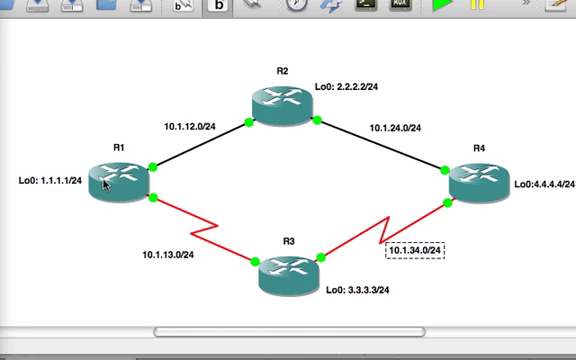
{"action": "mouse_move", "coordinate": [272, 272]}
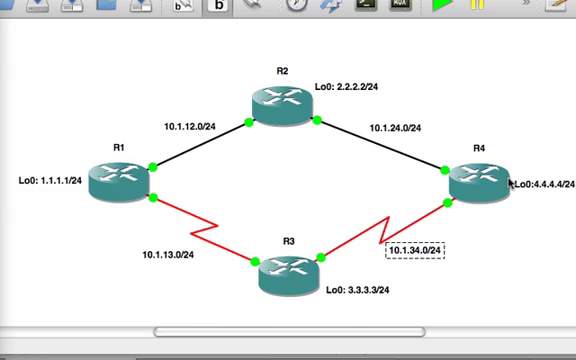
{"action": "mouse_move", "coordinate": [364, 128]}
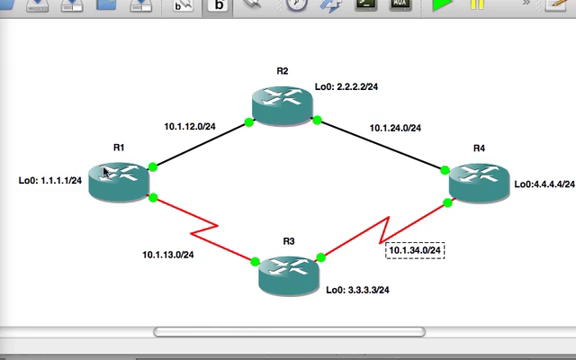
{"action": "mouse_move", "coordinate": [568, 192]}
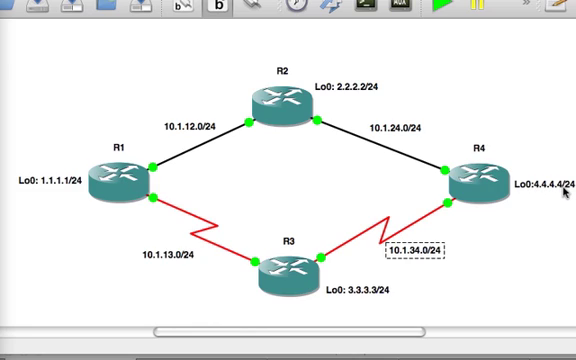
{"action": "mouse_move", "coordinate": [560, 186]}
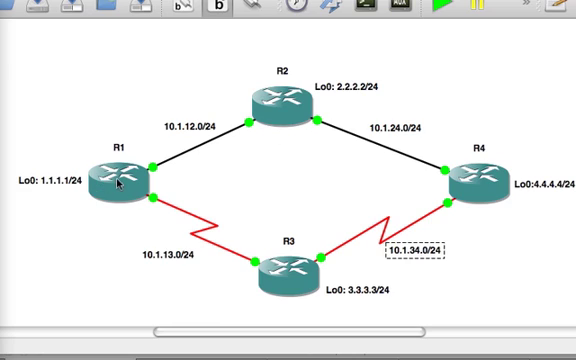
{"action": "mouse_move", "coordinate": [284, 104]}
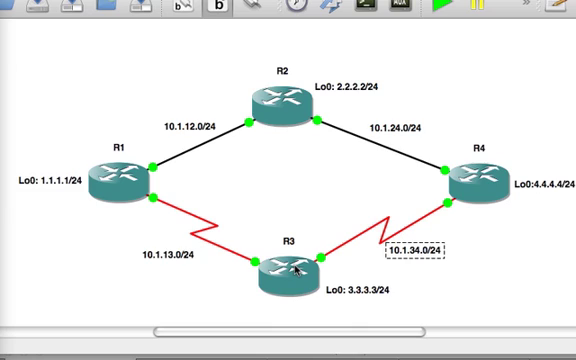
{"action": "mouse_move", "coordinate": [118, 180]}
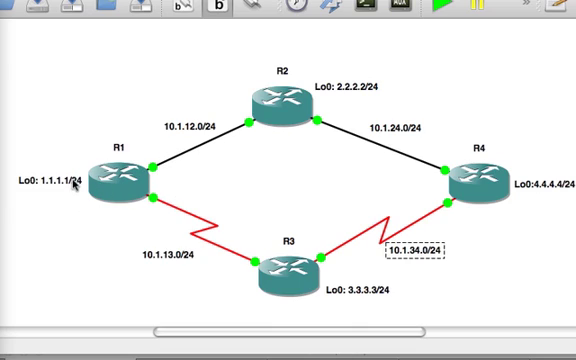
{"action": "mouse_move", "coordinate": [178, 228]}
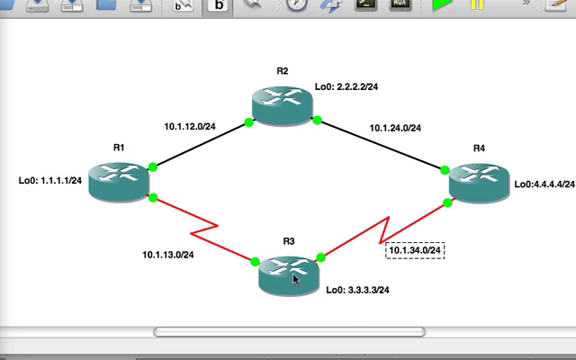
{"action": "mouse_move", "coordinate": [268, 244]}
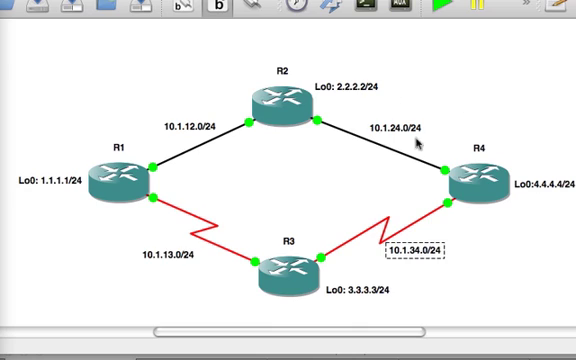
{"action": "mouse_move", "coordinate": [458, 244]}
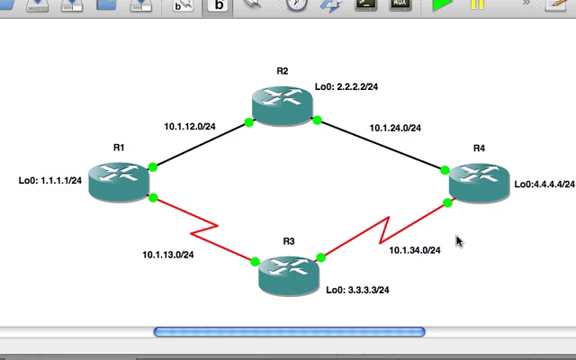
{"action": "mouse_move", "coordinate": [296, 190]}
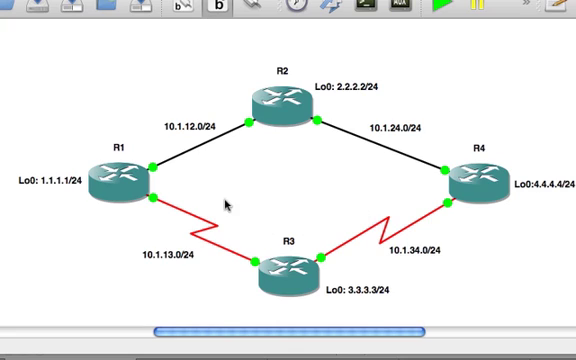
{"action": "mouse_move", "coordinate": [360, 206]}
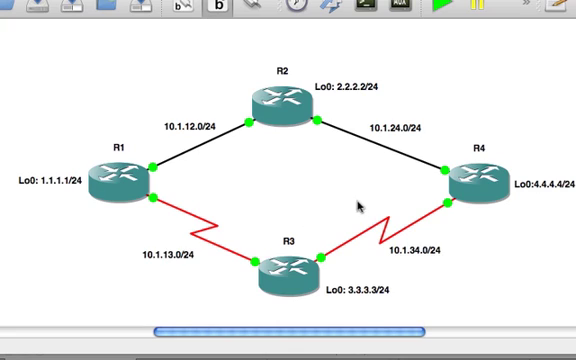
{"action": "mouse_move", "coordinate": [360, 204]}
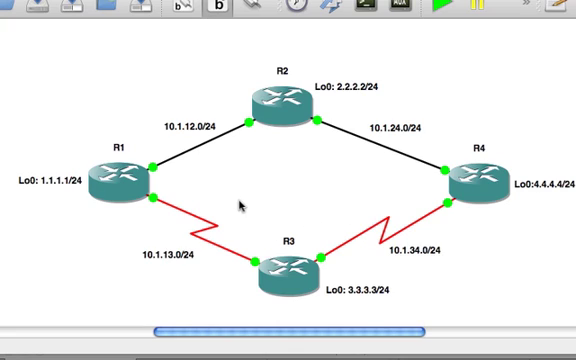
{"action": "mouse_move", "coordinate": [216, 230]}
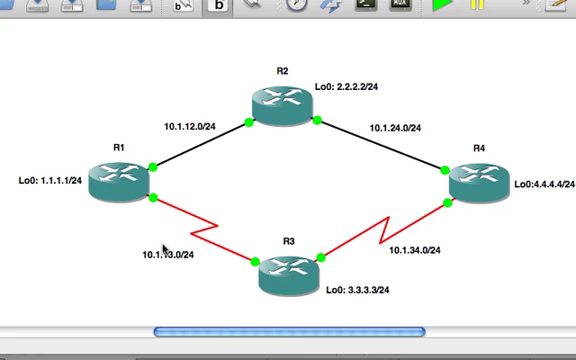
{"action": "mouse_move", "coordinate": [164, 238]}
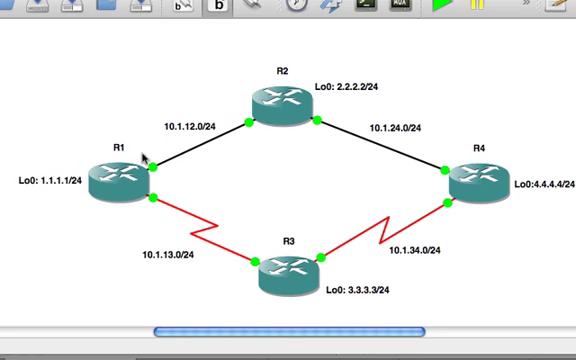
Check R1's current routing table with show ip route before reconfiguring RIP
{"action": "left_click", "coordinate": [120, 184]}
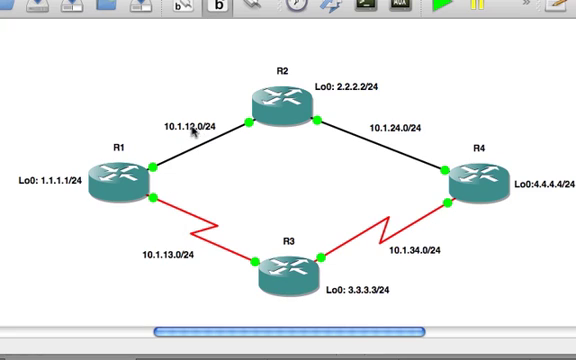
{"action": "mouse_move", "coordinate": [196, 130]}
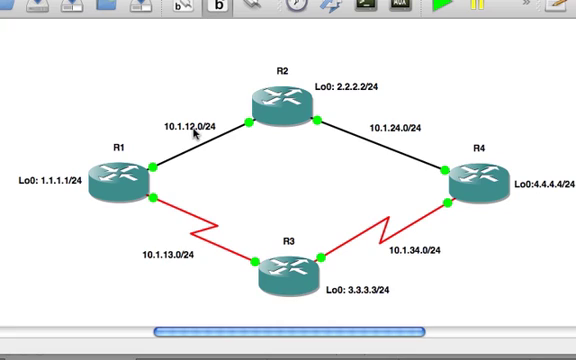
{"action": "mouse_move", "coordinate": [190, 136]}
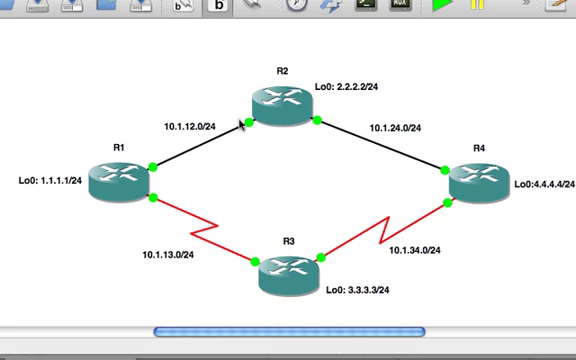
{"action": "mouse_move", "coordinate": [400, 140]}
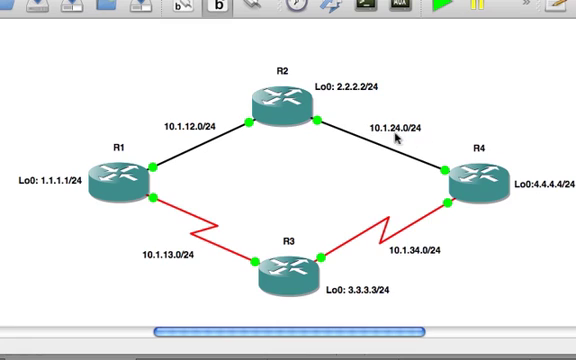
{"action": "mouse_move", "coordinate": [416, 262]}
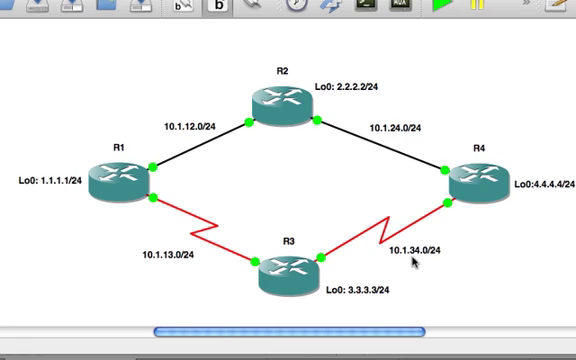
{"action": "mouse_move", "coordinate": [176, 264]}
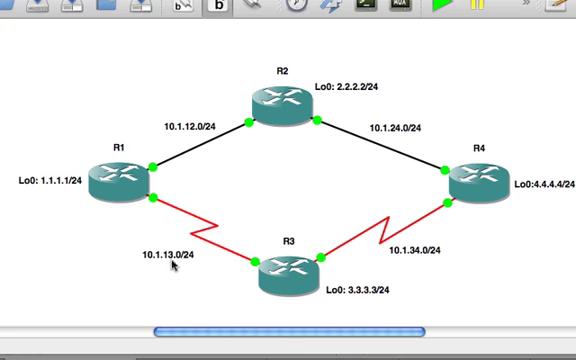
{"action": "mouse_move", "coordinate": [346, 168]}
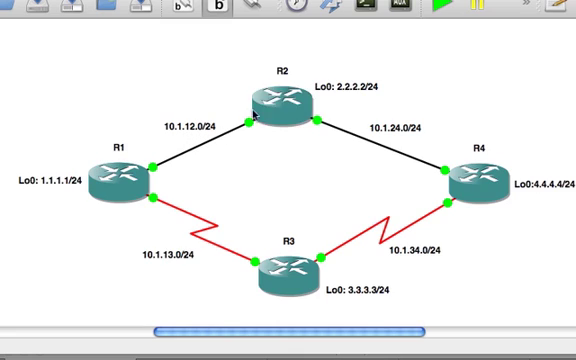
{"action": "mouse_move", "coordinate": [388, 138]}
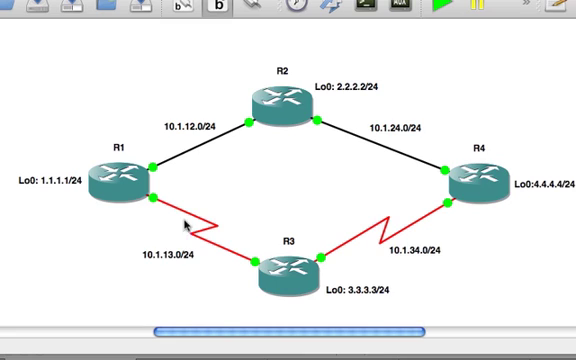
{"action": "mouse_move", "coordinate": [68, 240]}
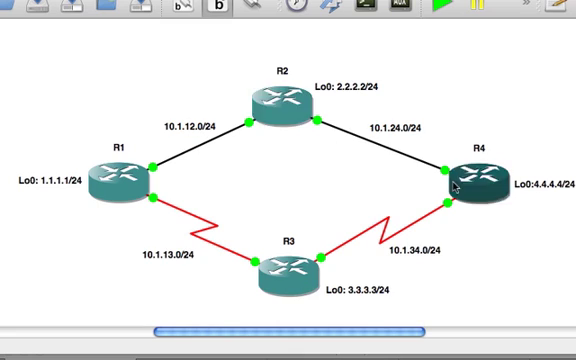
{"action": "mouse_move", "coordinate": [470, 184]}
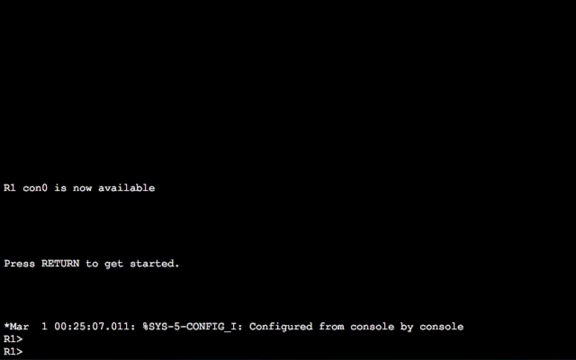
{"action": "type", "text": "sh ip route"}
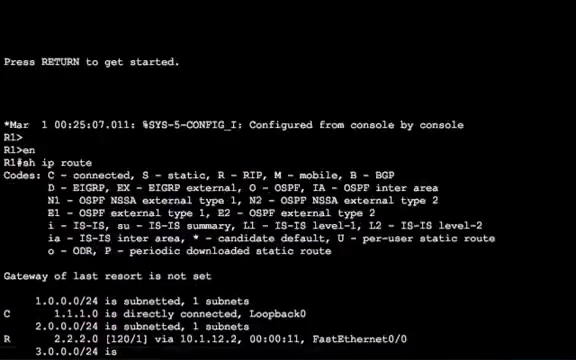
{"action": "scroll", "scroll_direction": "down", "scroll_amount": 3}
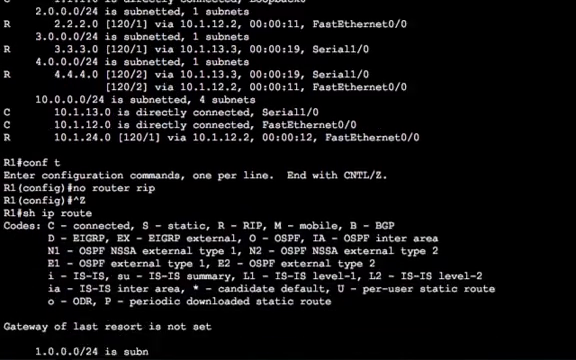
{"action": "scroll", "scroll_direction": "down", "scroll_amount": 3}
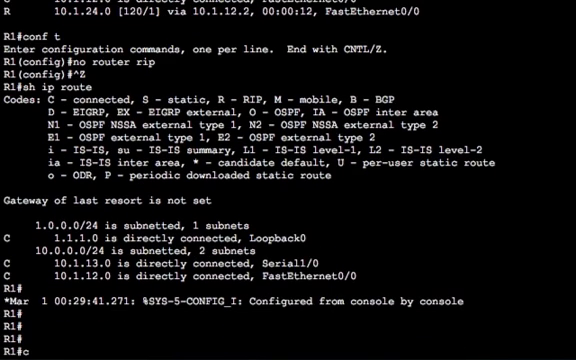
Re-enable RIP as version 2 without auto-summary, advertising networks 1.1.1.1, 10.1.12.0 and 10.1.13.0
{"action": "type", "text": "router rip"}
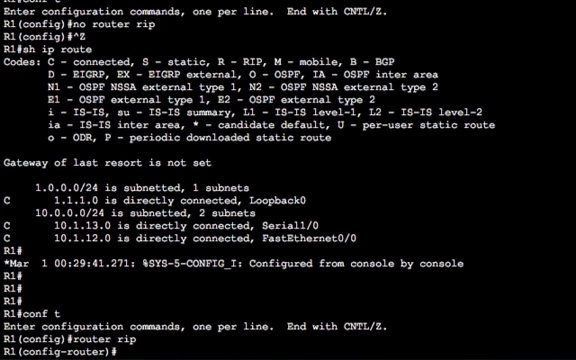
{"action": "type", "text": "ver 2"}
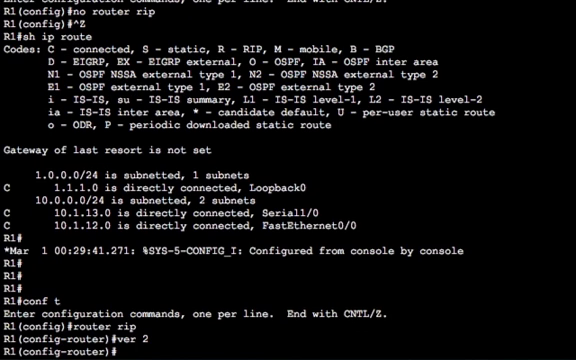
{"action": "type", "text": "no auto"}
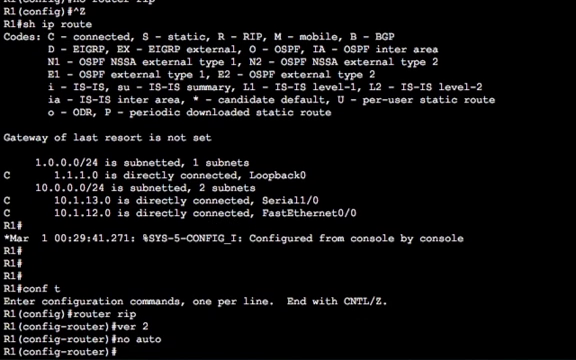
{"action": "type", "text": "network 1"}
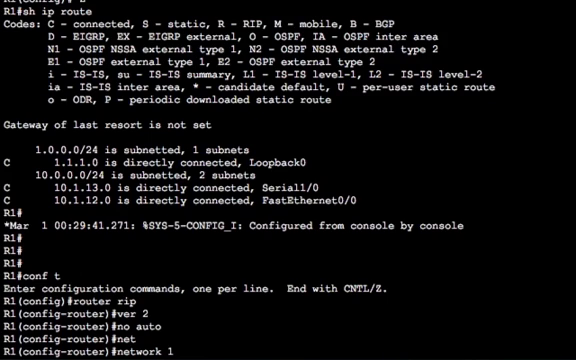
{"action": "type", "text": ".1.1.1 ?"}
{"action": "type", "text": "network"}
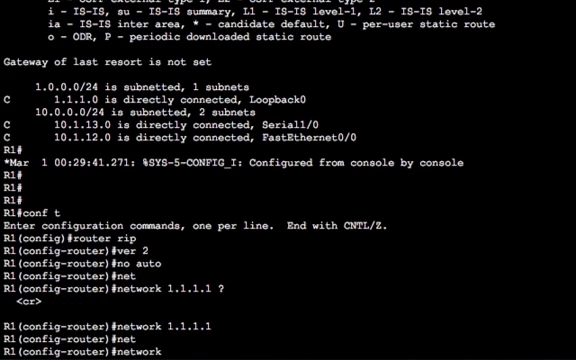
{"action": "type", "text": "10.1.12.0"}
{"action": "type", "text": "do sh"}
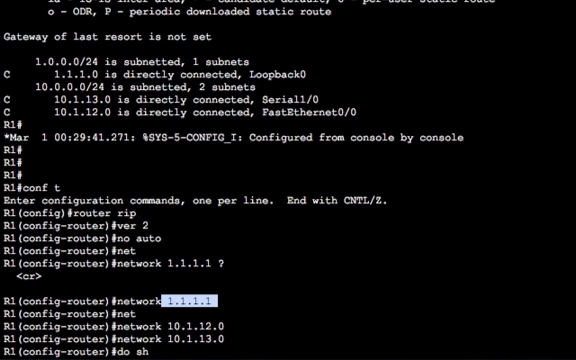
Show the RIP section of the running config, then the routing table, from config mode
{"action": "type", "text": "run | sec rip\\"}
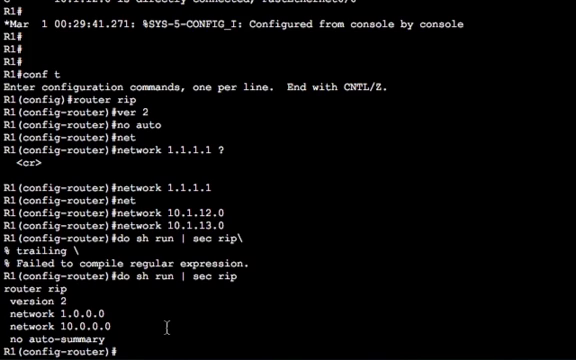
{"action": "type", "text": "sh"}
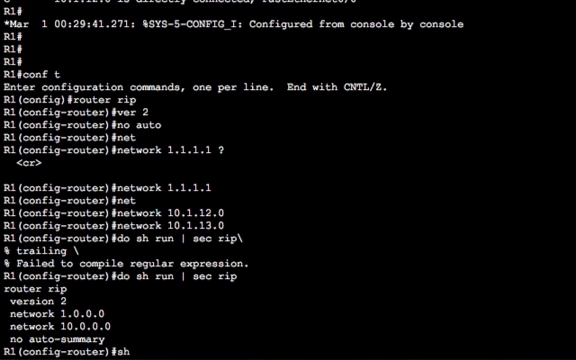
{"action": "type", "text": "o sh ipr"}
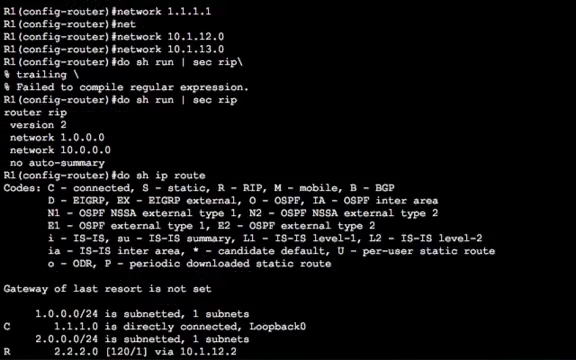
Scroll the routing table to the two equal RIP paths toward 4.4.4.0
{"action": "scroll", "scroll_direction": "down", "scroll_amount": 3}
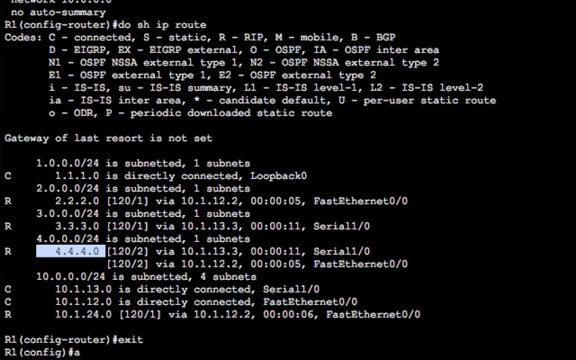
Define access-list 1 permitting exactly network 4.4.4.0 with wildcard 0.0.0.0
{"action": "type", "text": "access-list 1 permit host 4"}
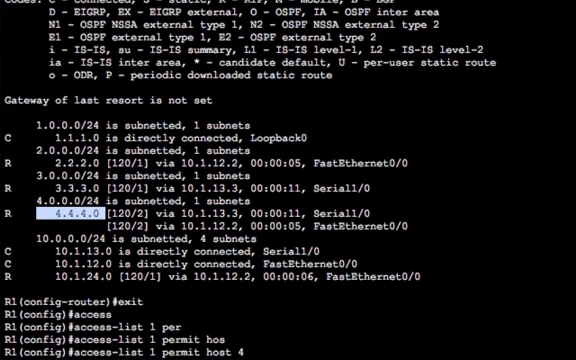
{"action": "type", "text": ".4.4.0"}
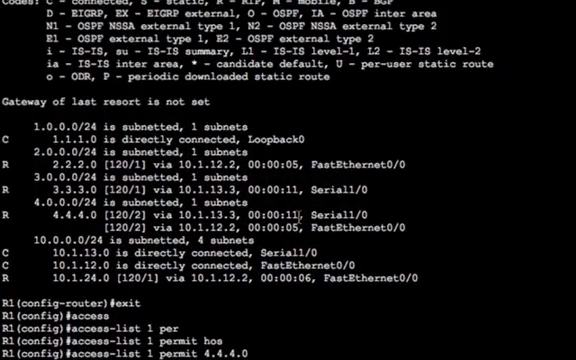
{"action": "type", "text": ".0"}
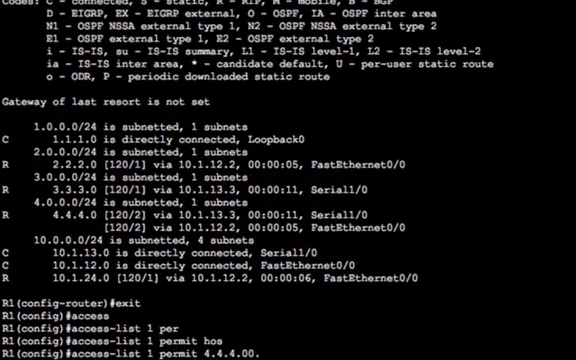
{"action": "type", "text": "0.0.0.0"}
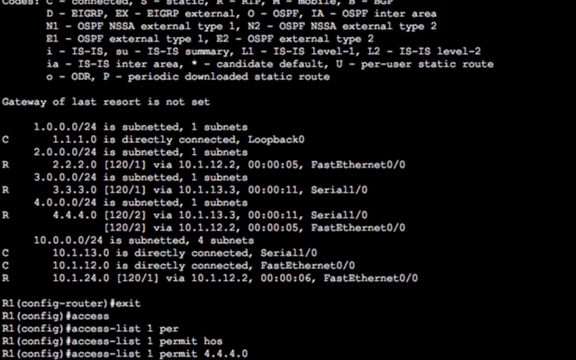
{"action": "type", "text": "255.255.25"}
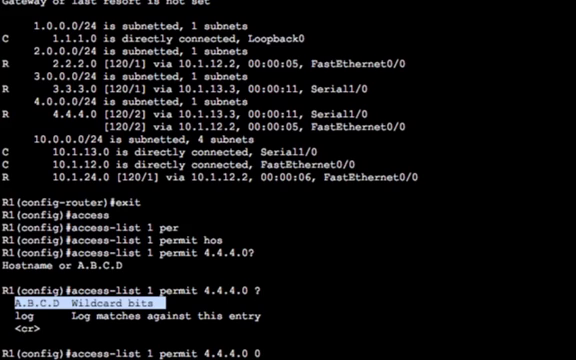
{"action": "type", "text": "0.0"}
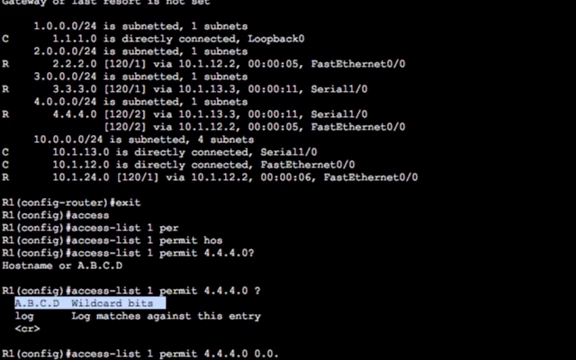
{"action": "type", "text": ".0"}
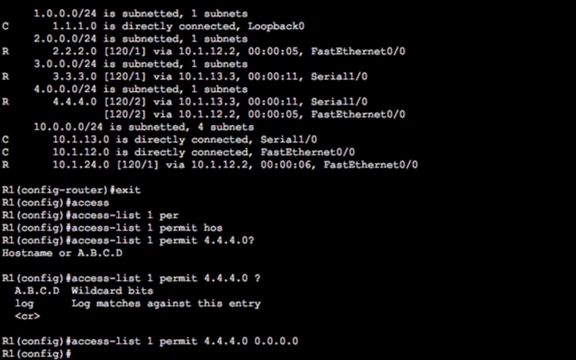
Enter R1's RIP configuration to reach the offset-list options
{"action": "type", "text": "router rip"}
{"action": "type", "text": "offset"}
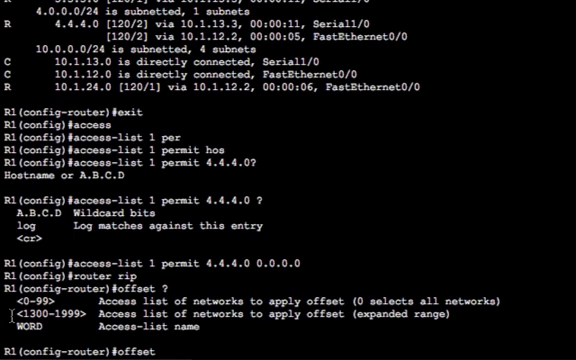
Apply offset-list 1 inbound with offset 3 on Serial1/0
{"action": "type", "text": "1"}
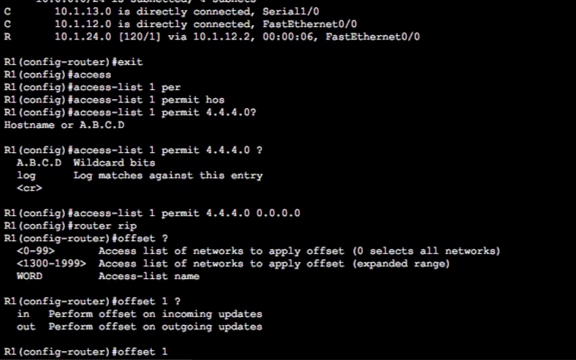
{"action": "type", "text": "in"}
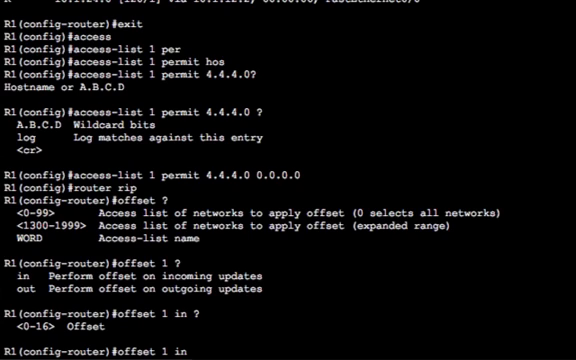
{"action": "type", "text": "3"}
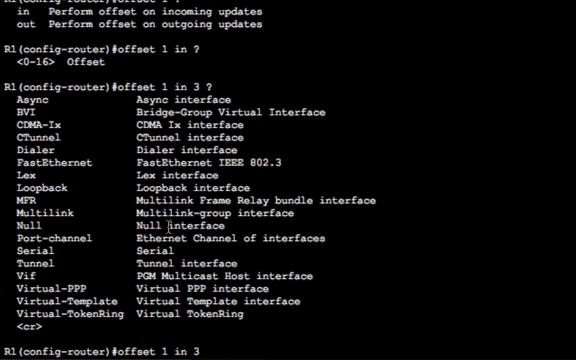
{"action": "type", "text": "s1/0"}
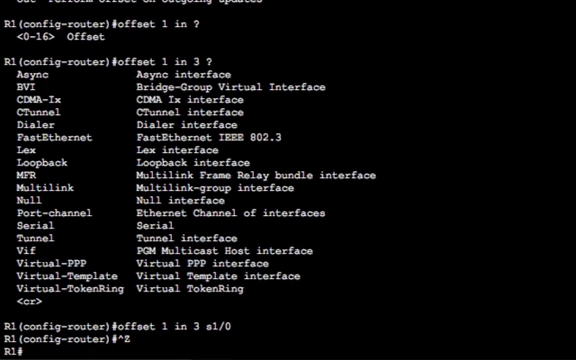
{"action": "type", "text": "conf t"}
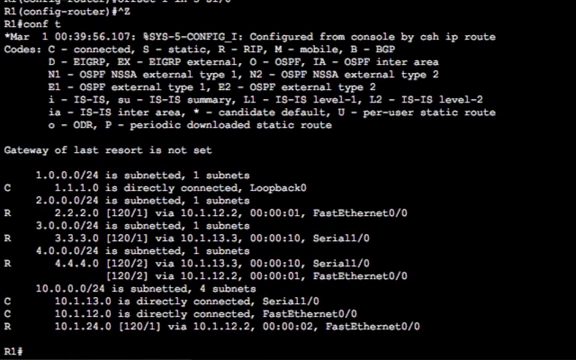
{"action": "type", "text": "sh ip route"}
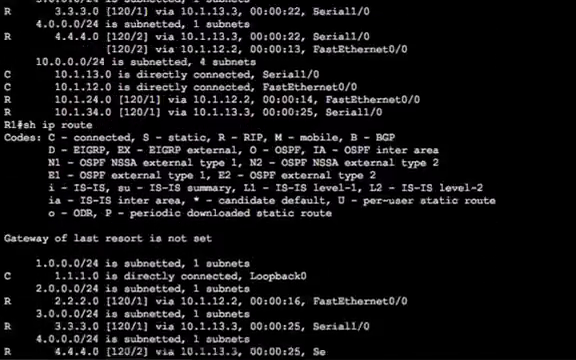
{"action": "scroll", "scroll_direction": "down", "scroll_amount": 3}
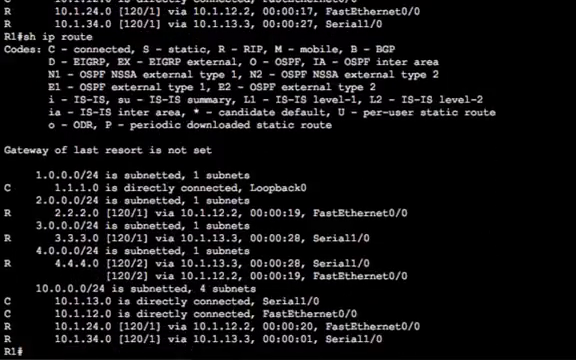
{"action": "type", "text": "sh ip route"}
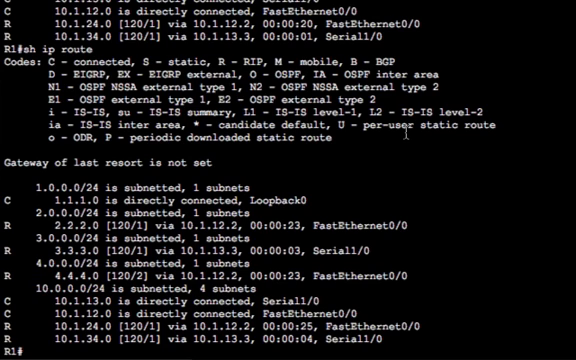
Shut down interface FastEthernet0/0 on R1 from configuration mode
{"action": "type", "text": "conf t"}
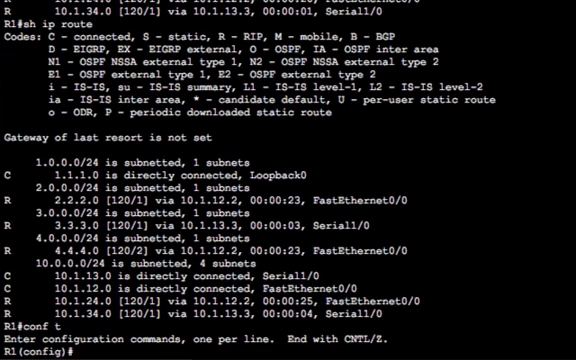
{"action": "type", "text": "int f0/0"}
{"action": "type", "text": "no shut"}
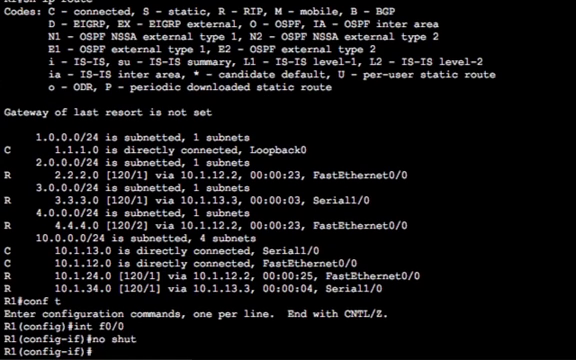
{"action": "type", "text": "s"}
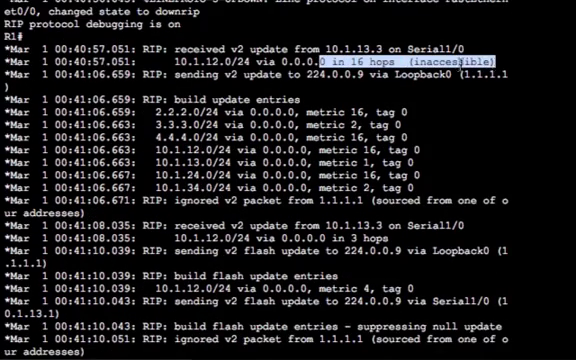
Scroll the debug output to the 4.4.4.0 route now via Serial1/0 at metric 5
{"action": "scroll", "scroll_direction": "down", "scroll_amount": 3}
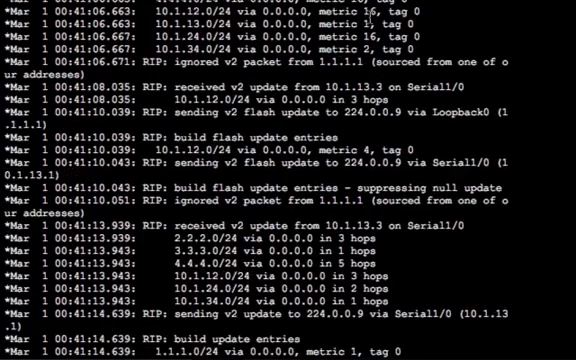
{"action": "scroll", "scroll_direction": "down", "scroll_amount": 3}
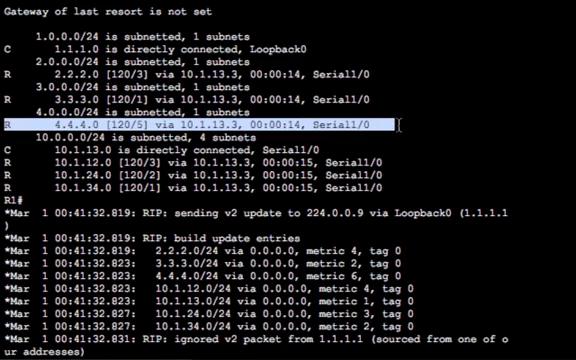
Scroll the debug ip rip output reporting 4.4.4.0 as inaccessible at 16 hops
{"action": "scroll", "scroll_direction": "down", "scroll_amount": 3}
{"action": "type", "text": "undeb all"}
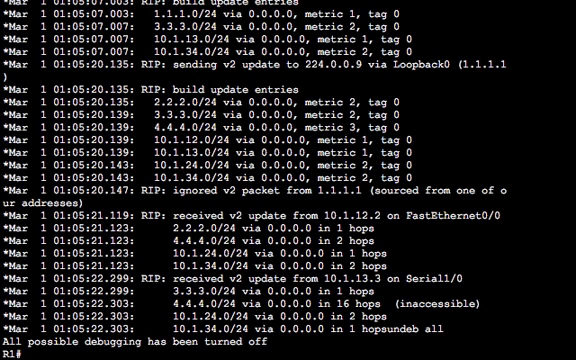
Re-enter router rip and start a new inbound offset-list for access list 1
{"action": "type", "text": "router rip"}
{"action": "type", "text": "offset 1 in"}
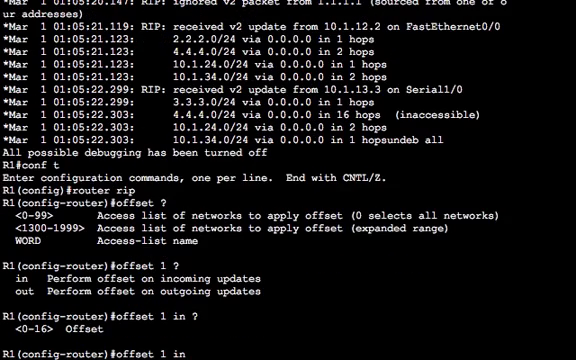
{"action": "type", "text": "3"}
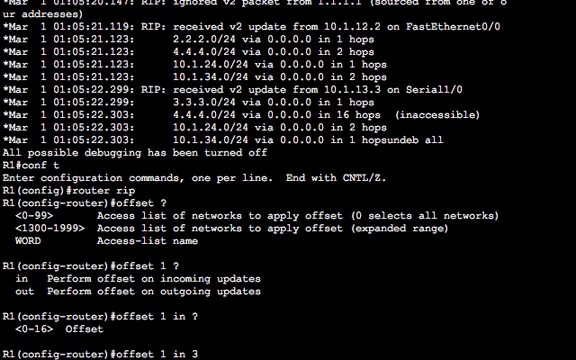
{"action": "type", "text": "1"}
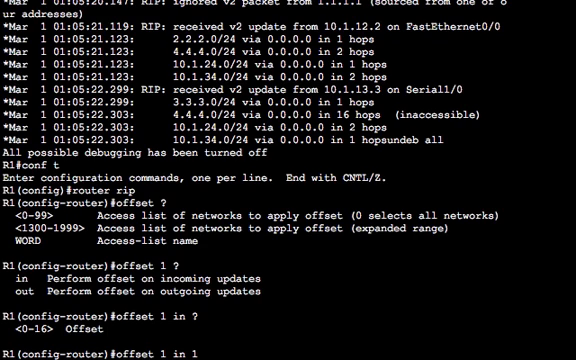